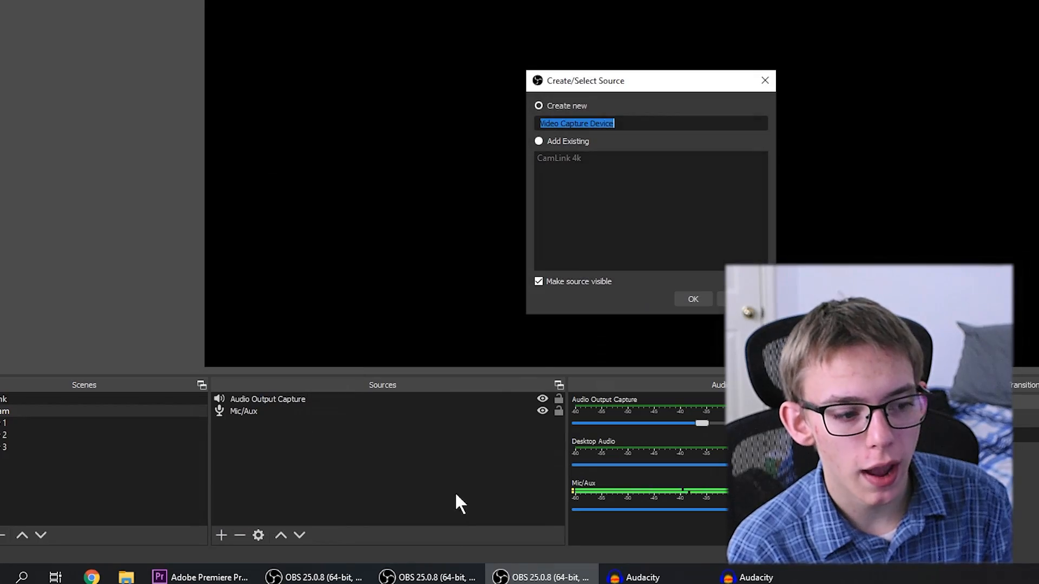
Step: Create the NEW DEVICE video capture source and set its device to EpocCam Camera
click(693, 299)
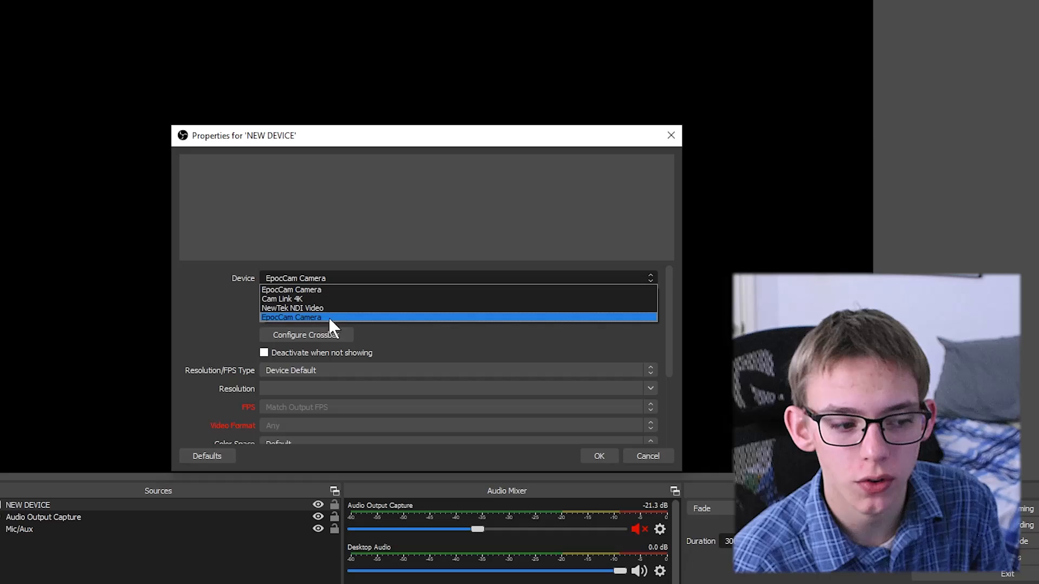
click(291, 318)
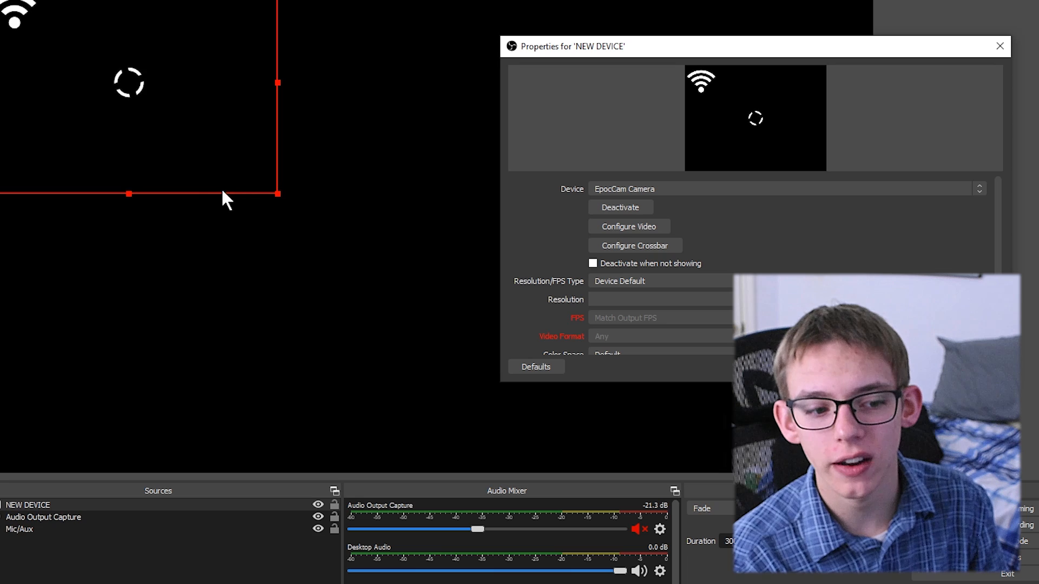
Step: Confirm the NEW DEVICE properties so the EpocCam feed appears in the preview
click(1001, 45)
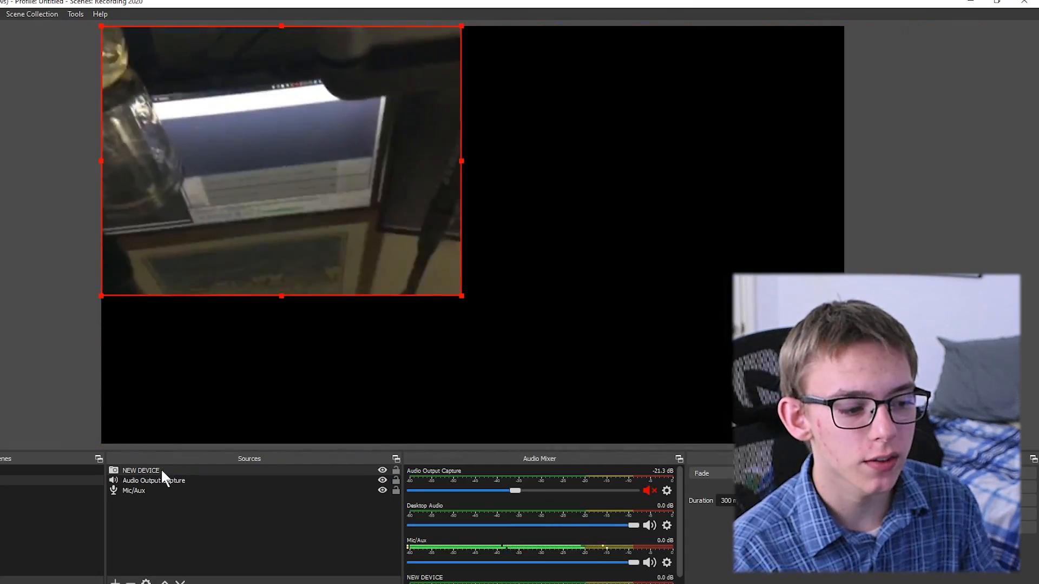
Step: Reopen NEW DEVICE properties for custom 1920x1080 resolution, FPS matching output
double_click(140, 470)
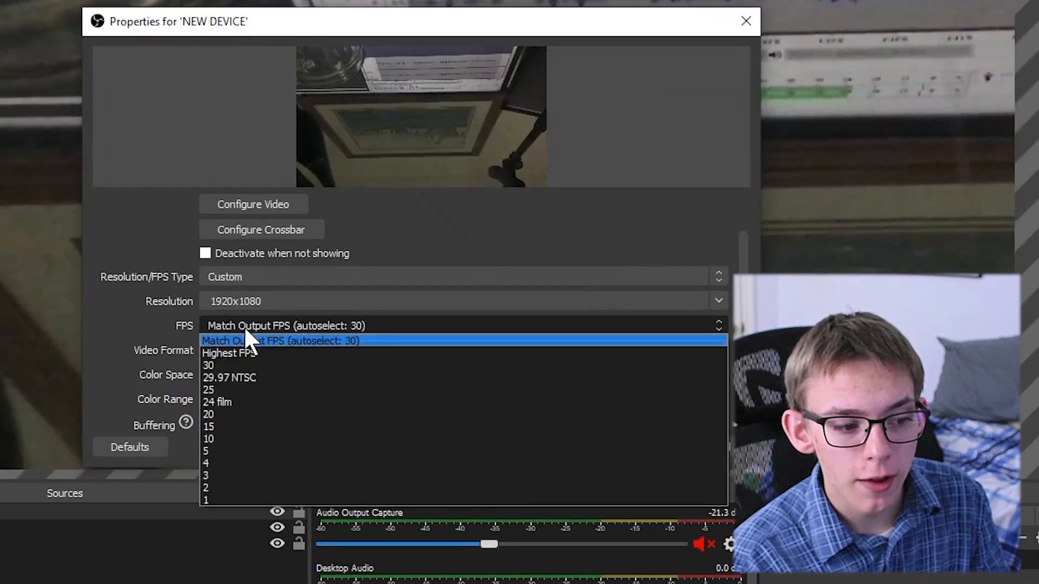
click(280, 340)
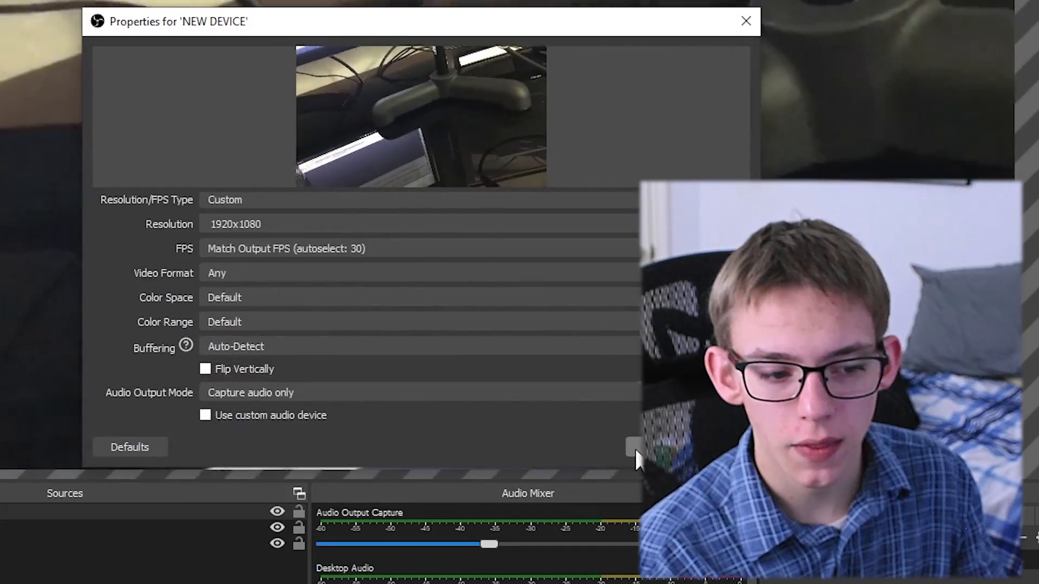